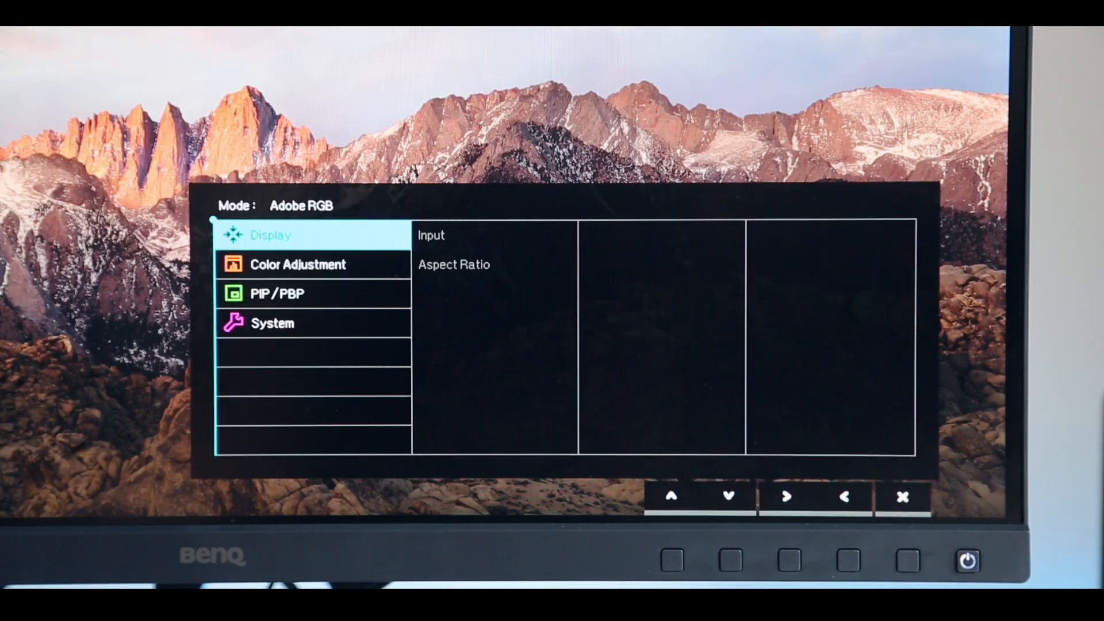
Step through Color Adjustment and System, then return to Display and enter its options list.
left_click(728, 496)
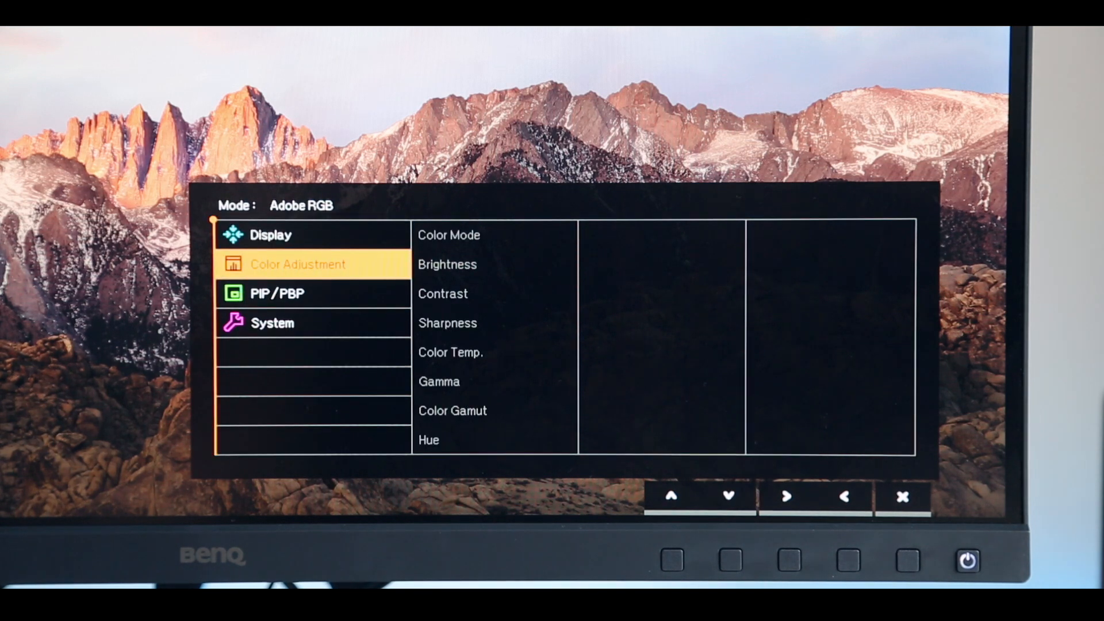
left_click(668, 496)
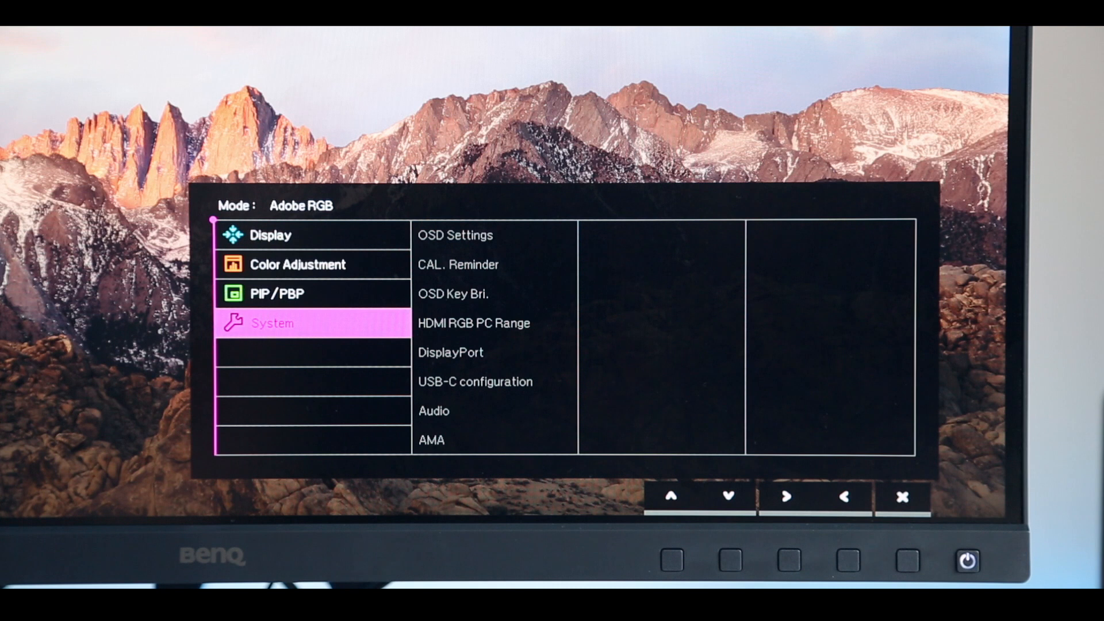
left_click(670, 496)
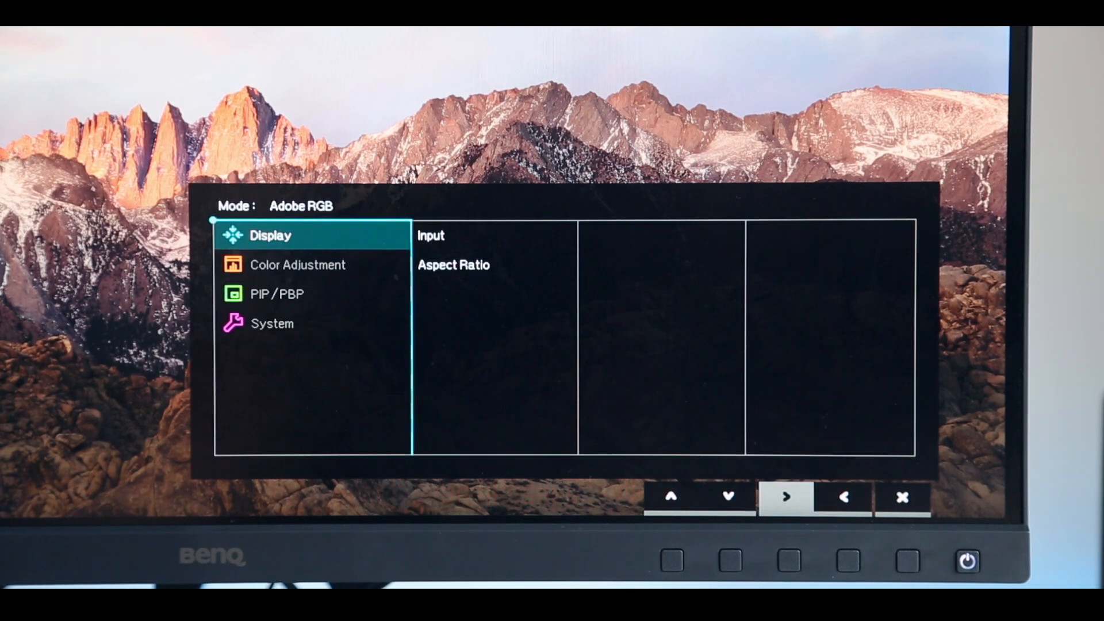
left_click(786, 496)
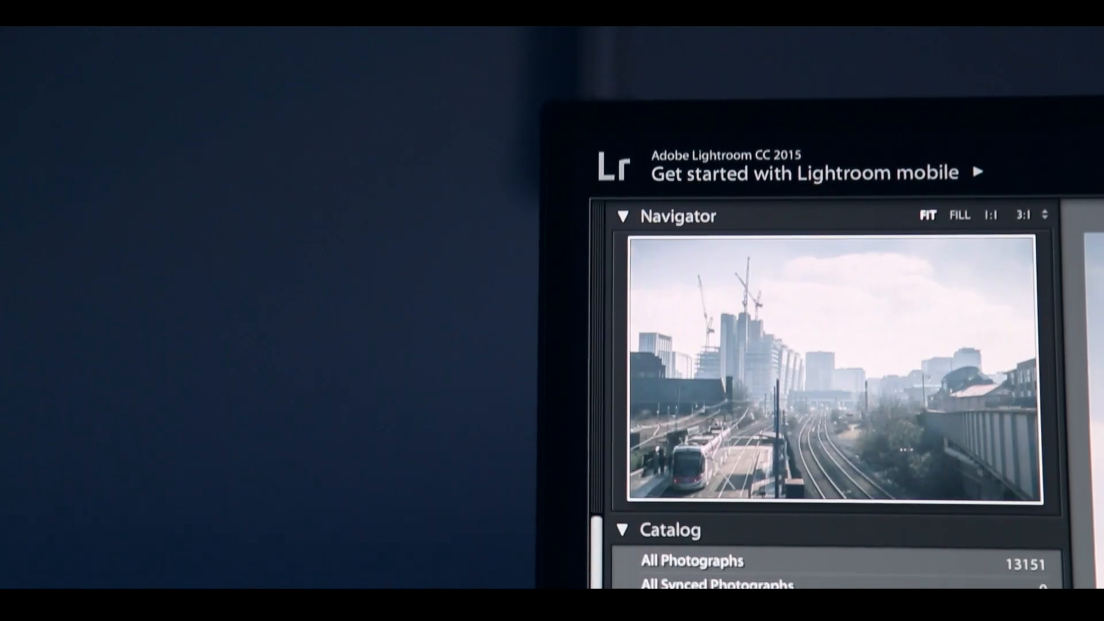
Scroll the left panel past Navigator and Catalog to the Birmingham and Client folders.
scroll("down", 3)
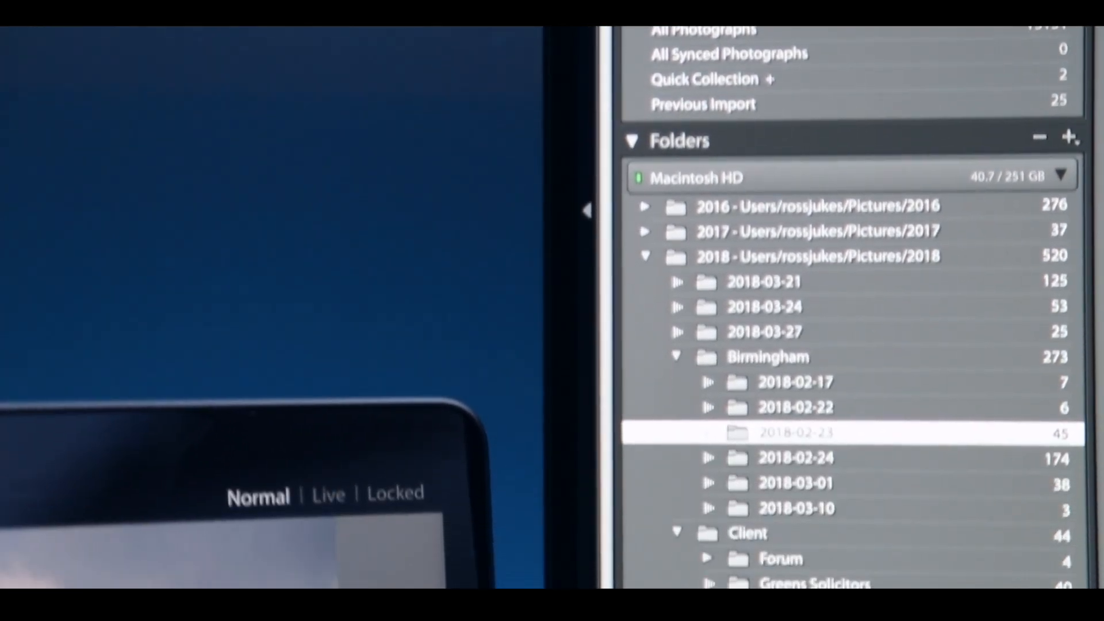
scroll("down", 3)
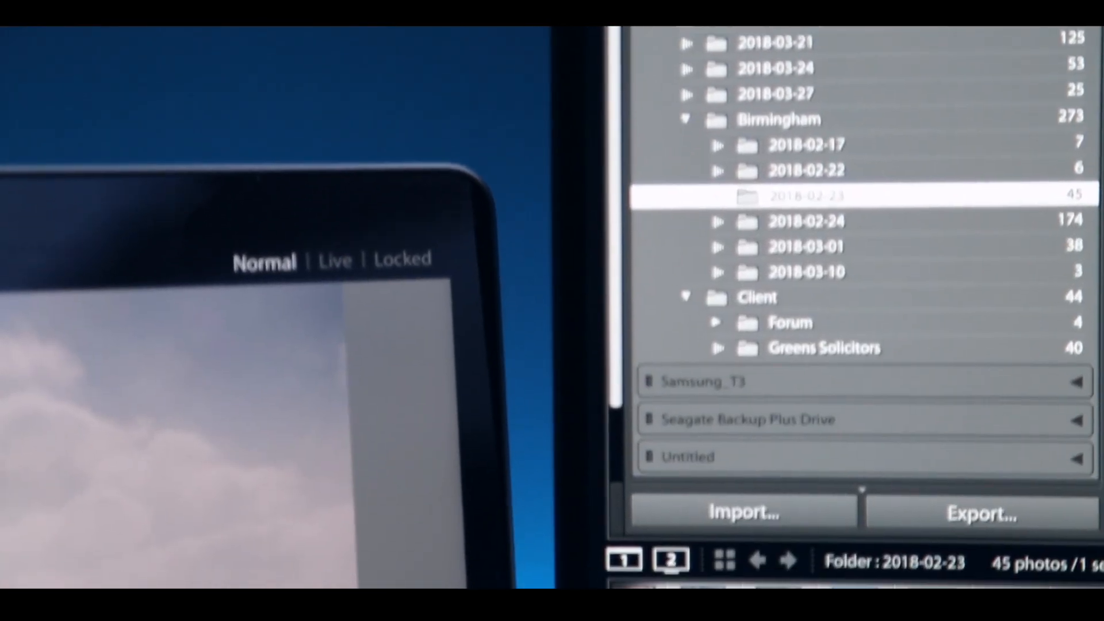